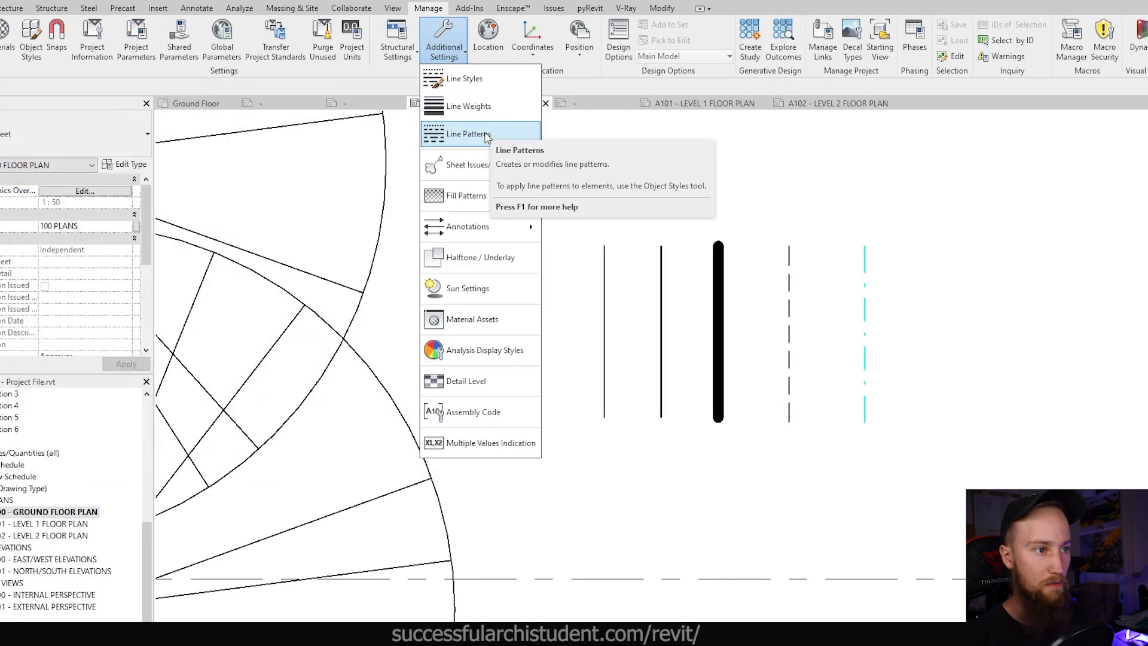
# Step: Inspect the existing Dash line pattern's values (3 mm dash, 2 mm space), then close its details
pyautogui.click(463, 133)
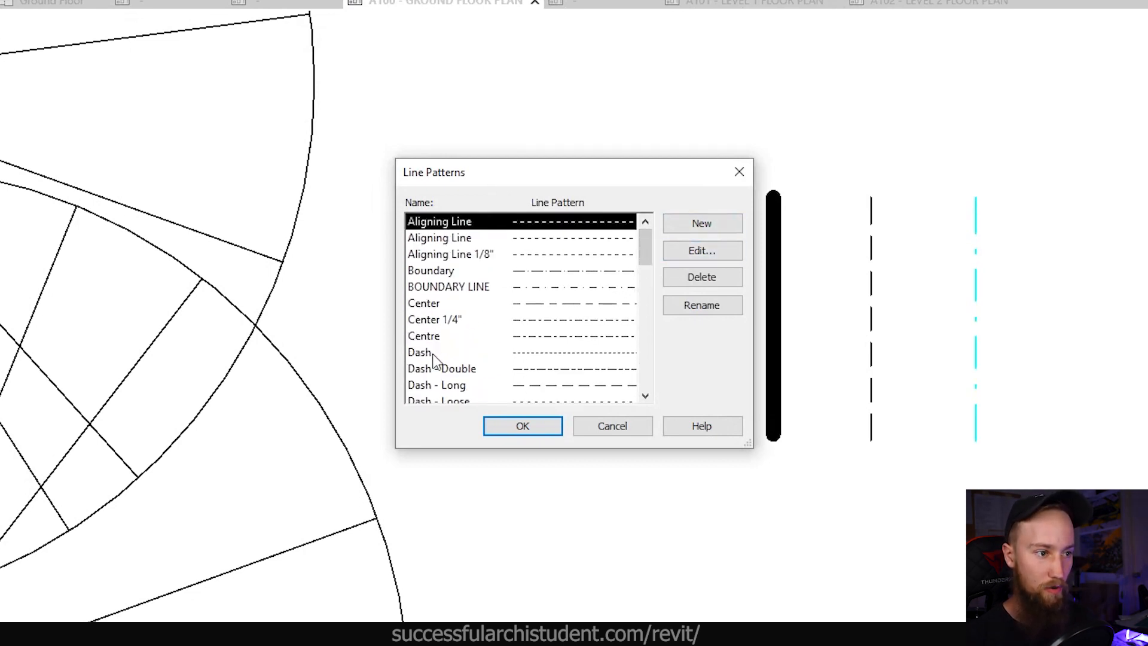
pyautogui.click(419, 352)
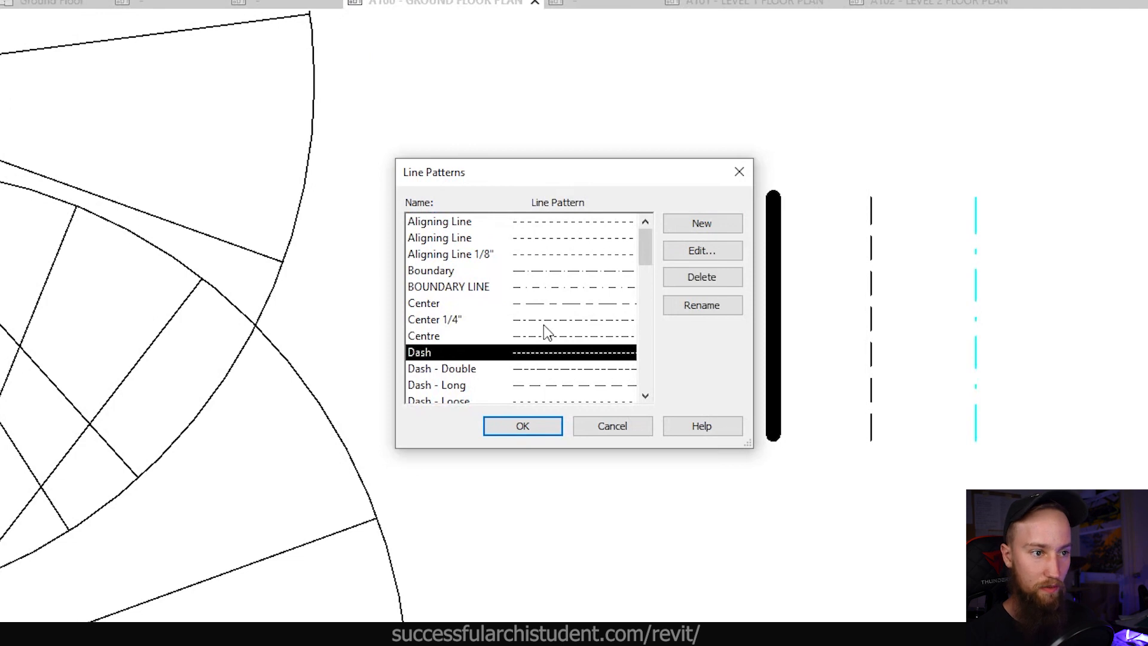
pyautogui.click(701, 250)
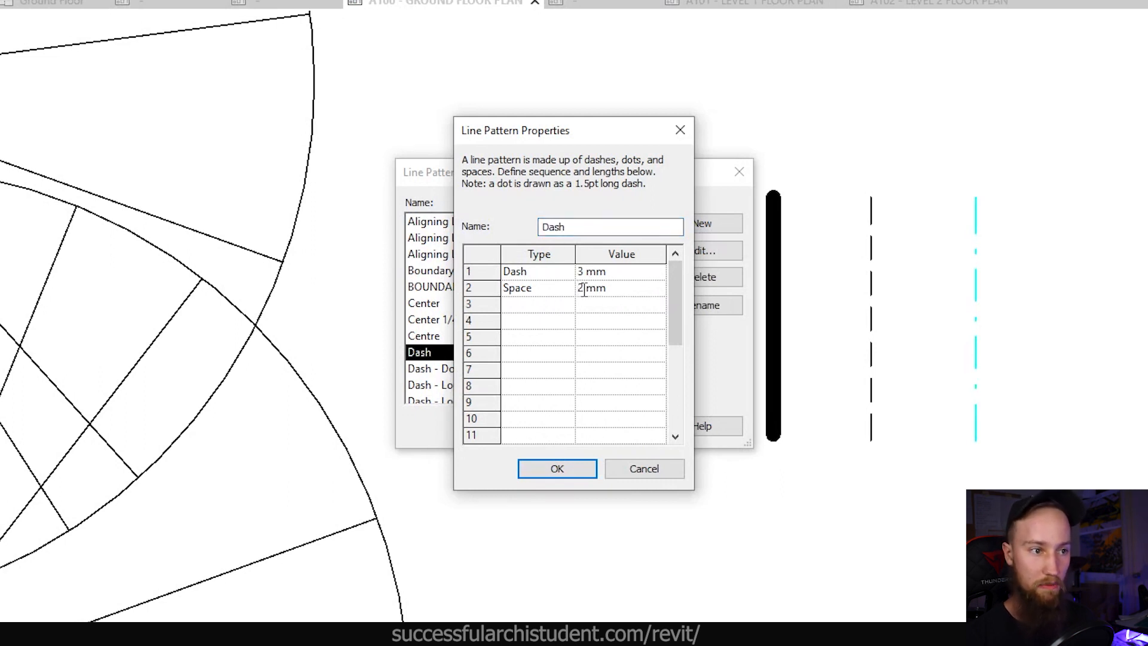
pyautogui.click(556, 468)
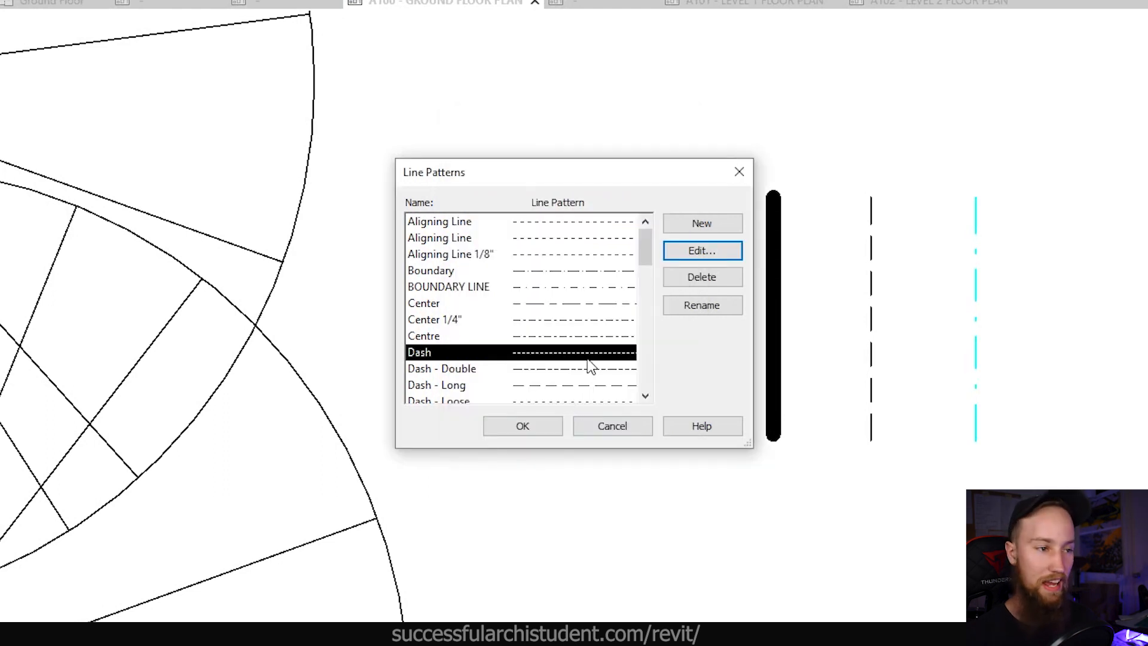
# Step: View the Dash - Tight pattern's definition: 3 mm dash, 1.5 mm space
pyautogui.scroll(-3)
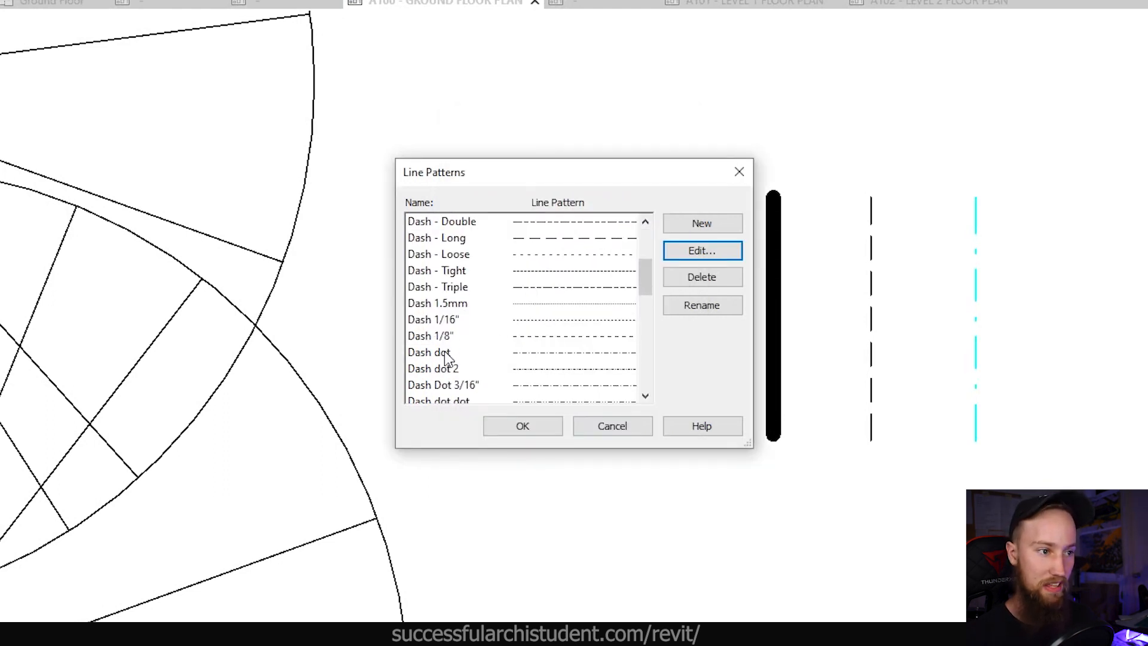
pyautogui.click(437, 270)
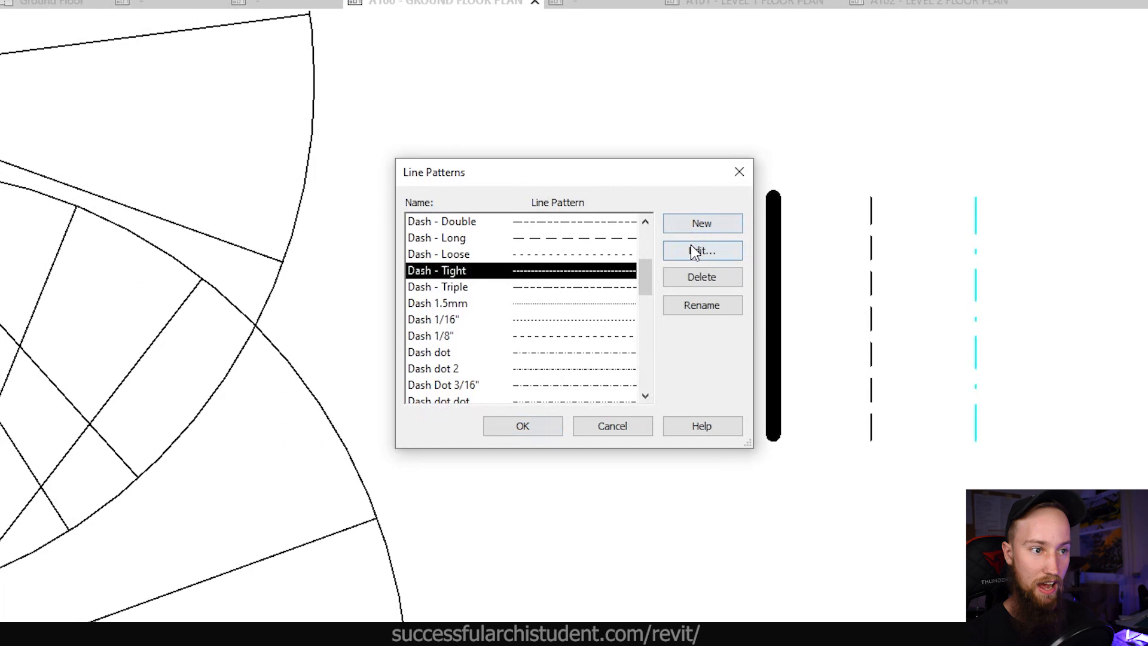
pyautogui.click(701, 250)
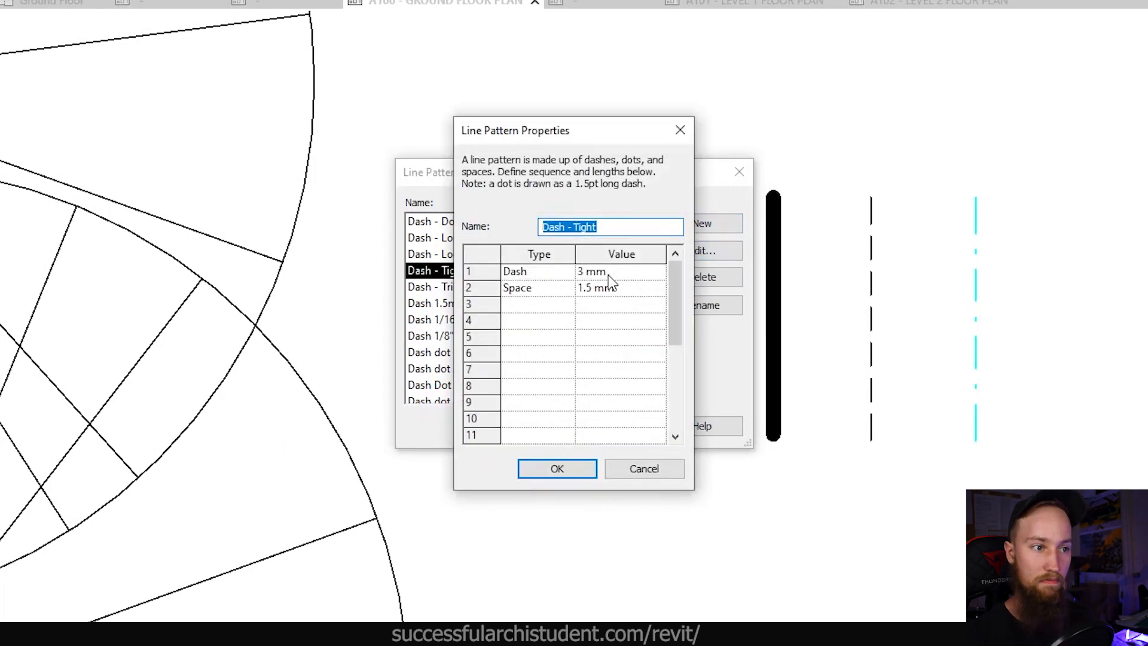
pyautogui.moveTo(538, 300)
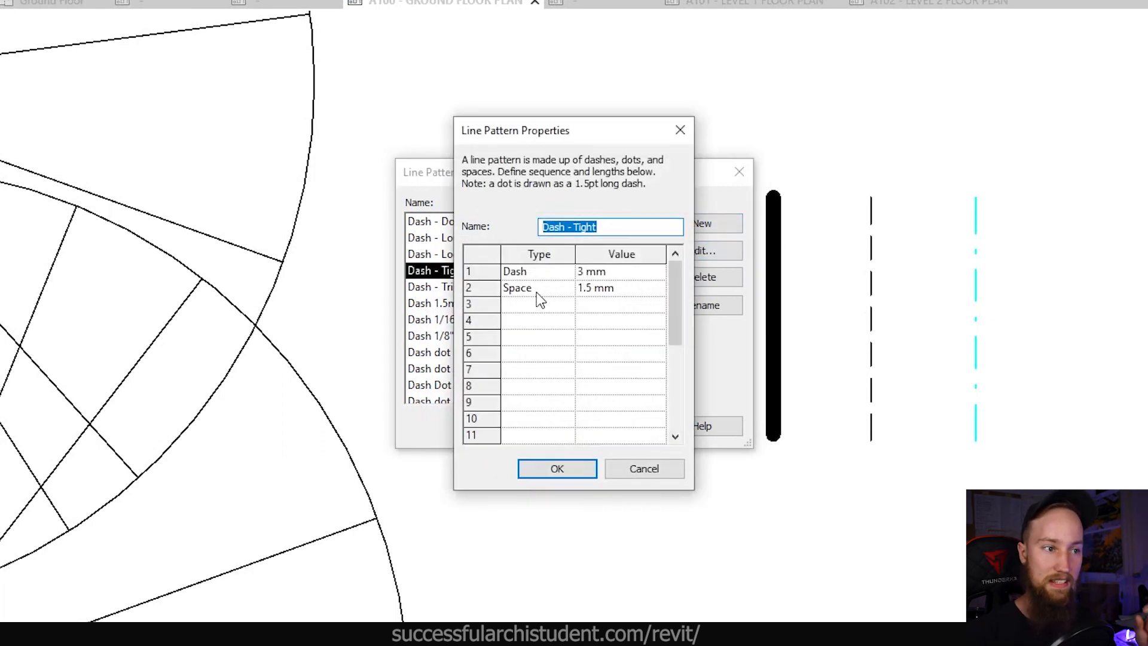
pyautogui.moveTo(611, 299)
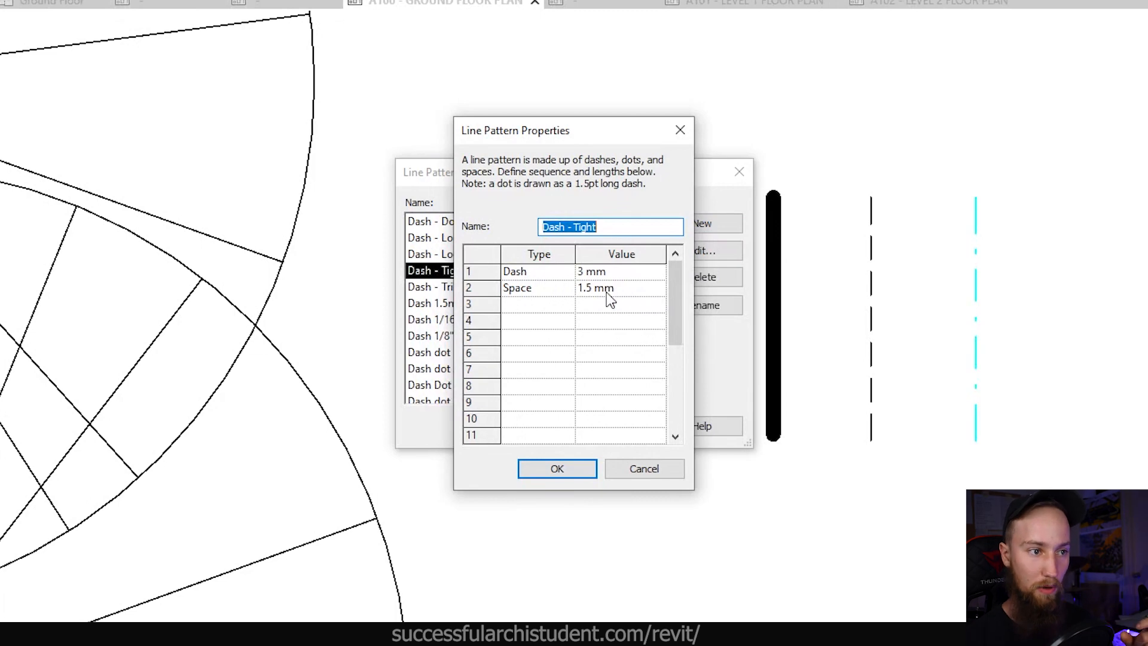
# Step: Create a 'Dash - Tighter' line pattern with a 1mm dash then a 1mm space
pyautogui.click(700, 223)
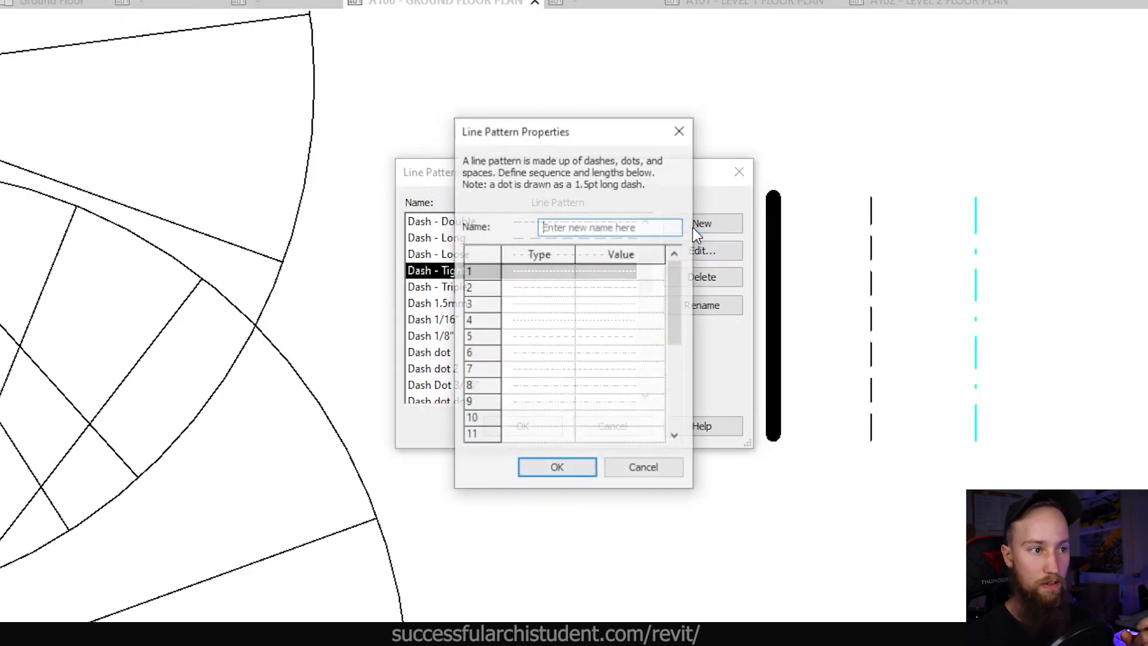
pyautogui.write('Dash')
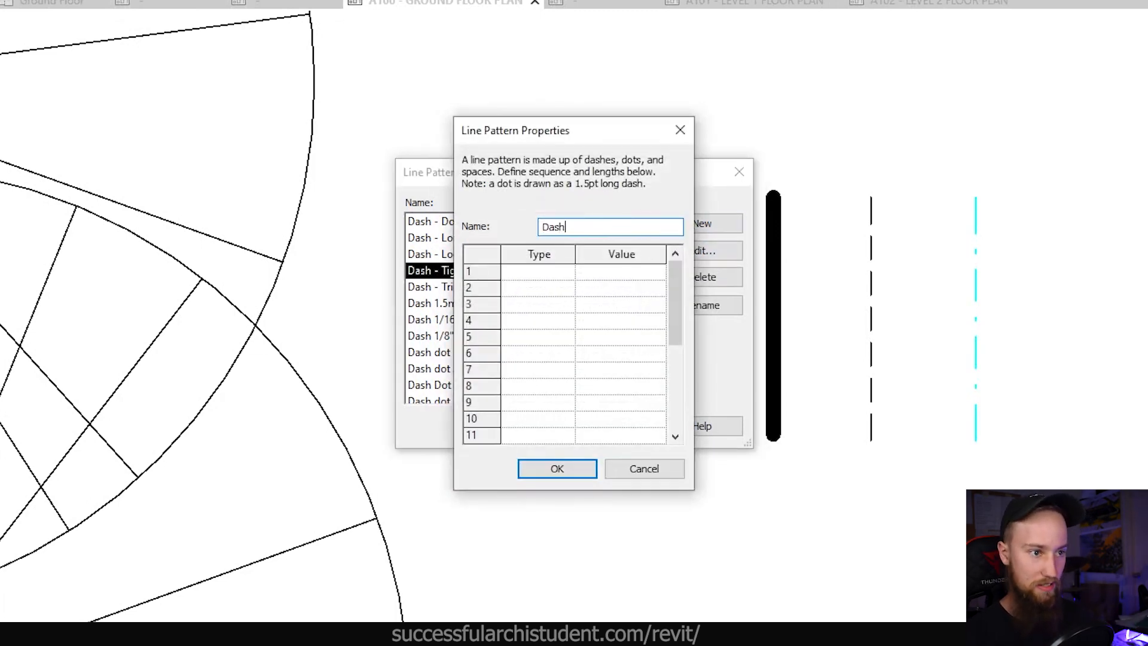
pyautogui.write('- Tighter')
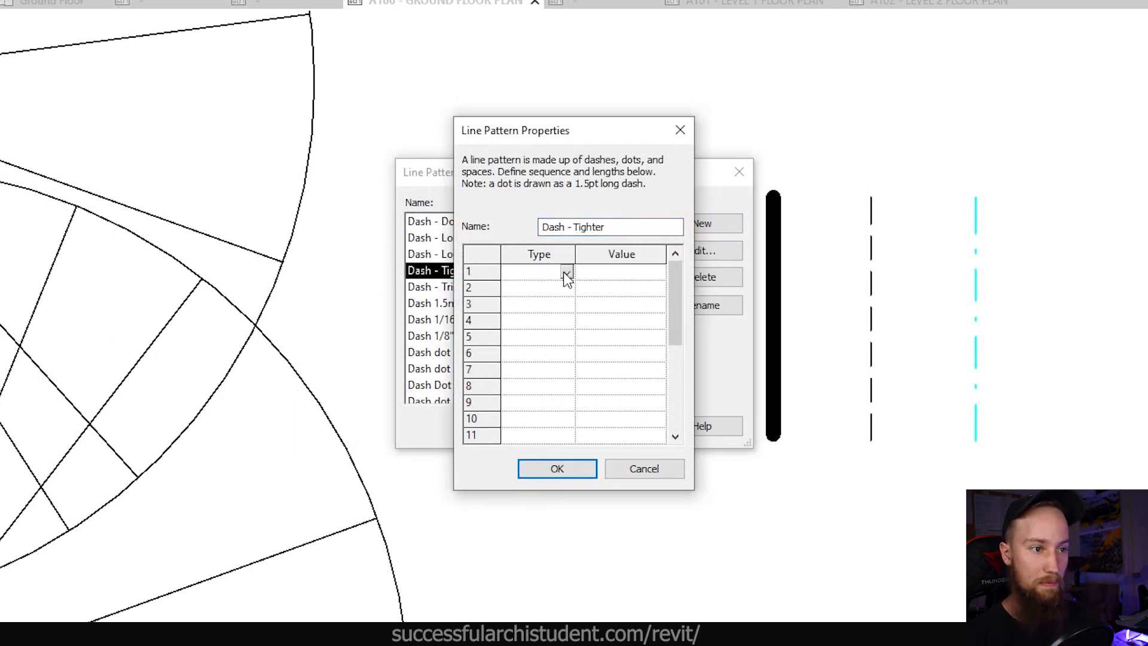
pyautogui.click(539, 271)
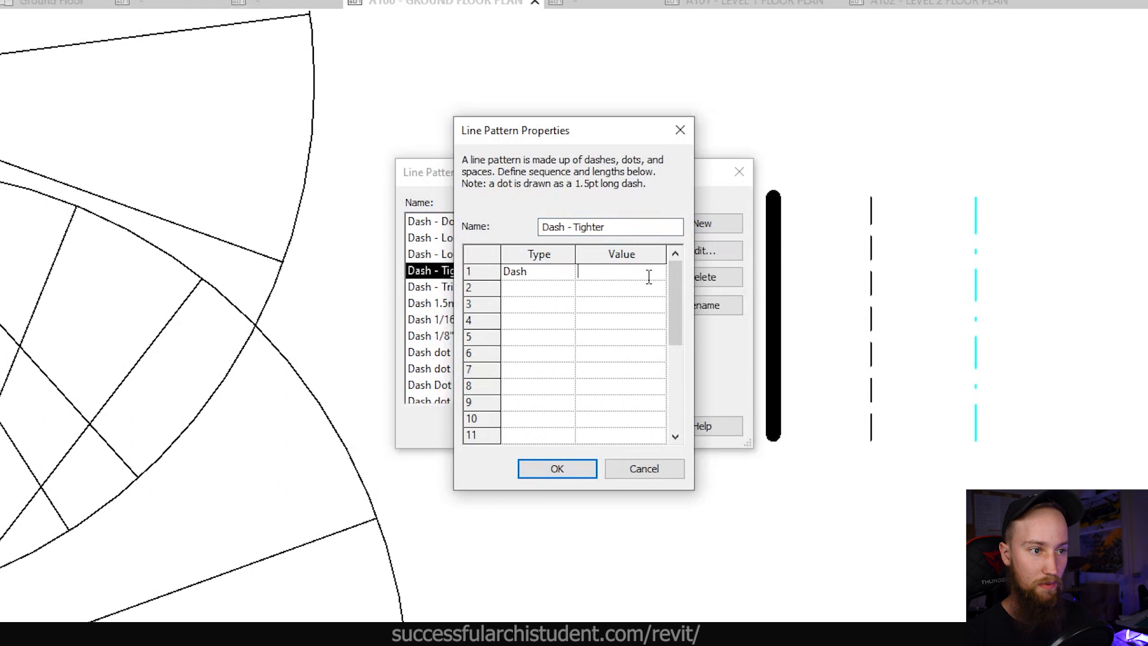
pyautogui.write('1mm')
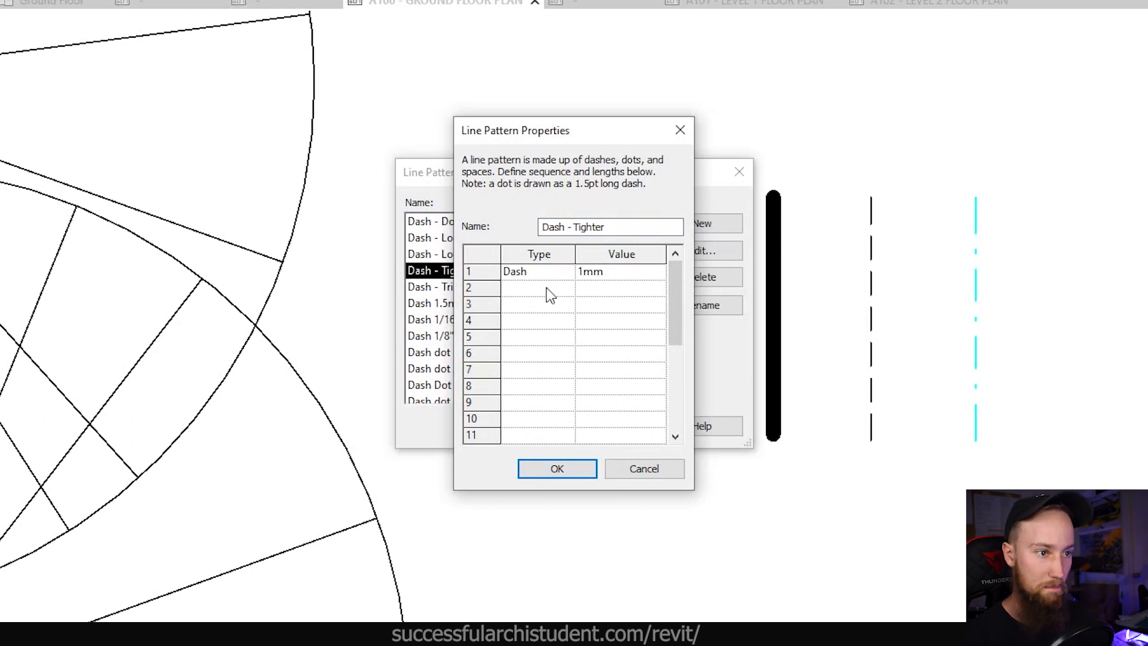
pyautogui.click(537, 287)
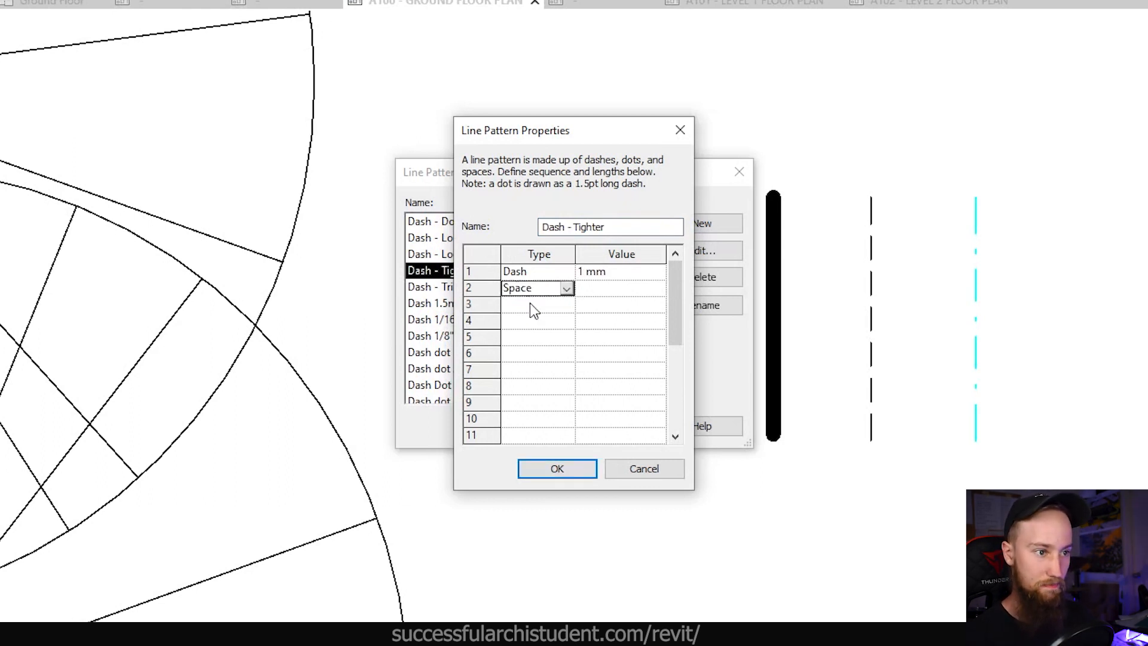
pyautogui.write('1mm')
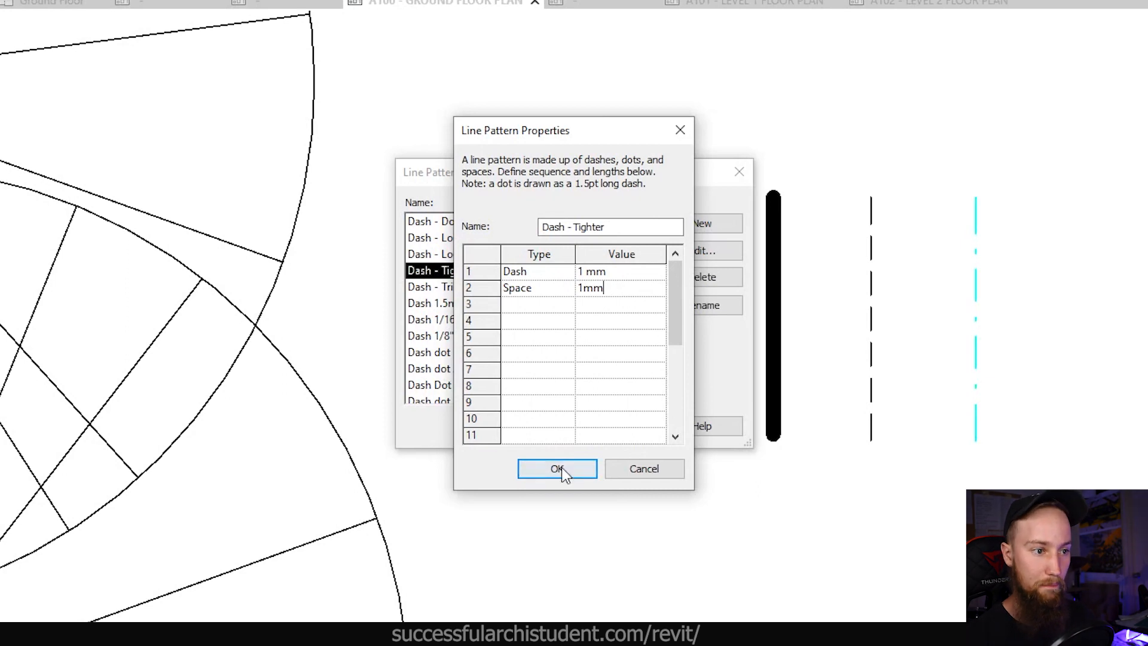
pyautogui.click(556, 469)
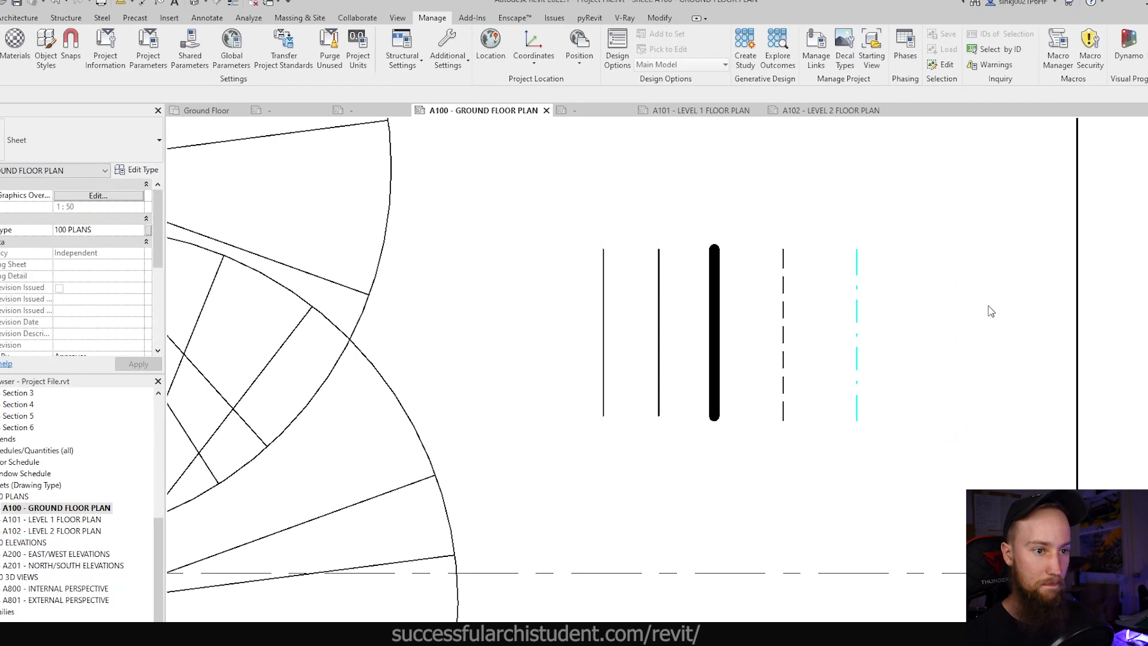
# Step: Add a 'Dash Tighter' line style under Lines, assign its line pattern, and save
pyautogui.click(447, 45)
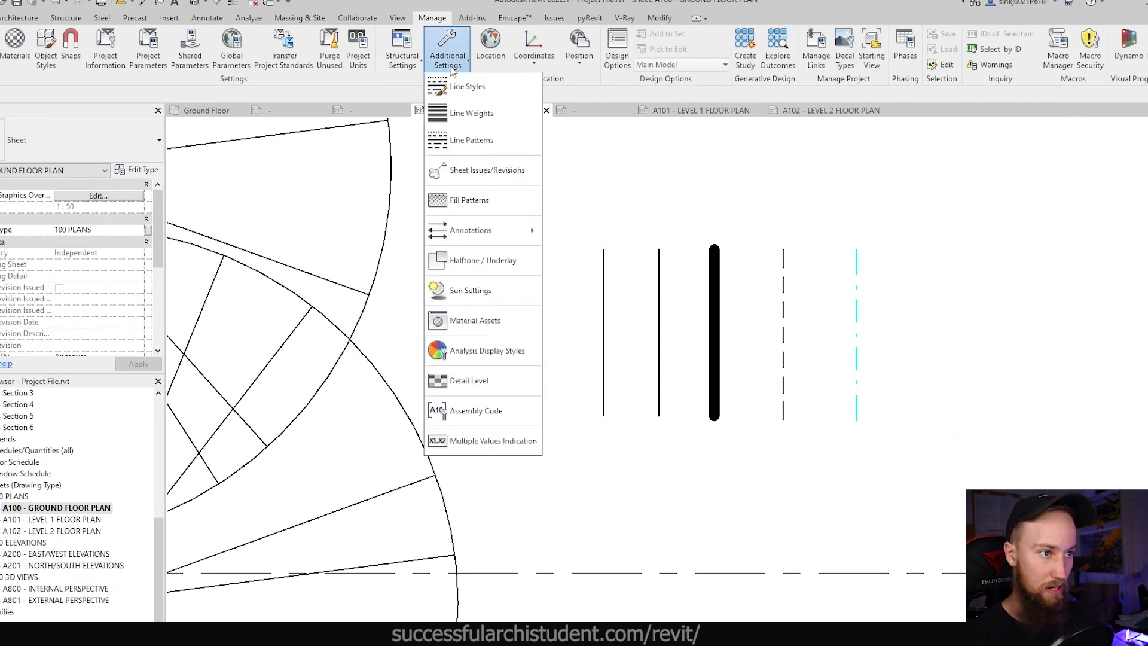
pyautogui.click(466, 86)
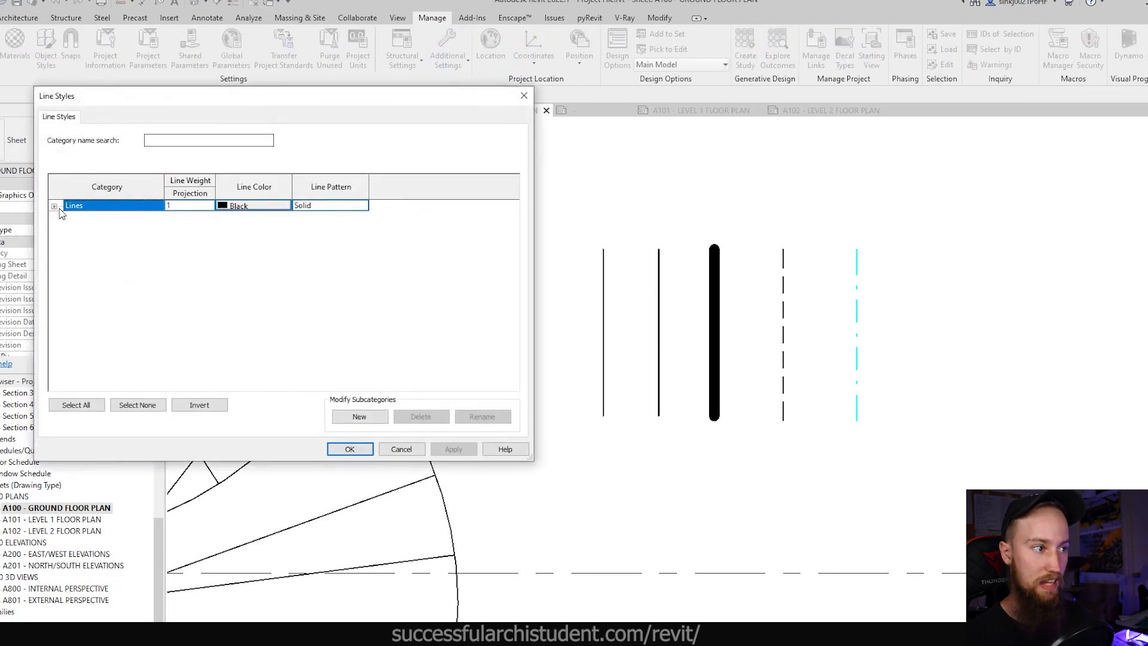
pyautogui.click(359, 416)
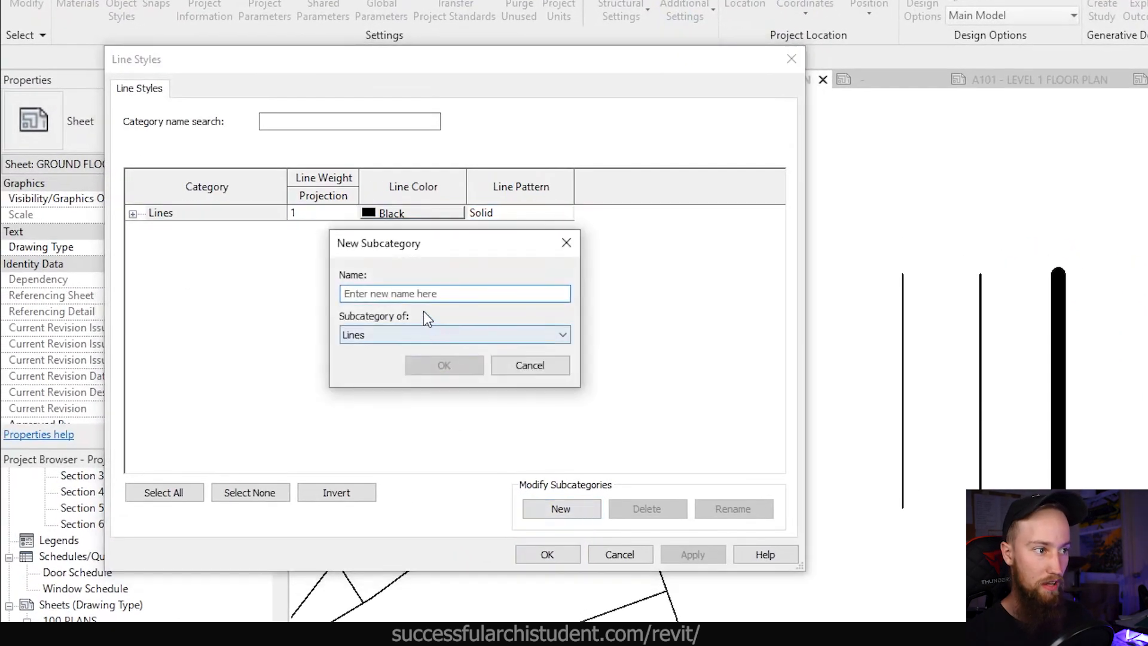
pyautogui.write('Dash -')
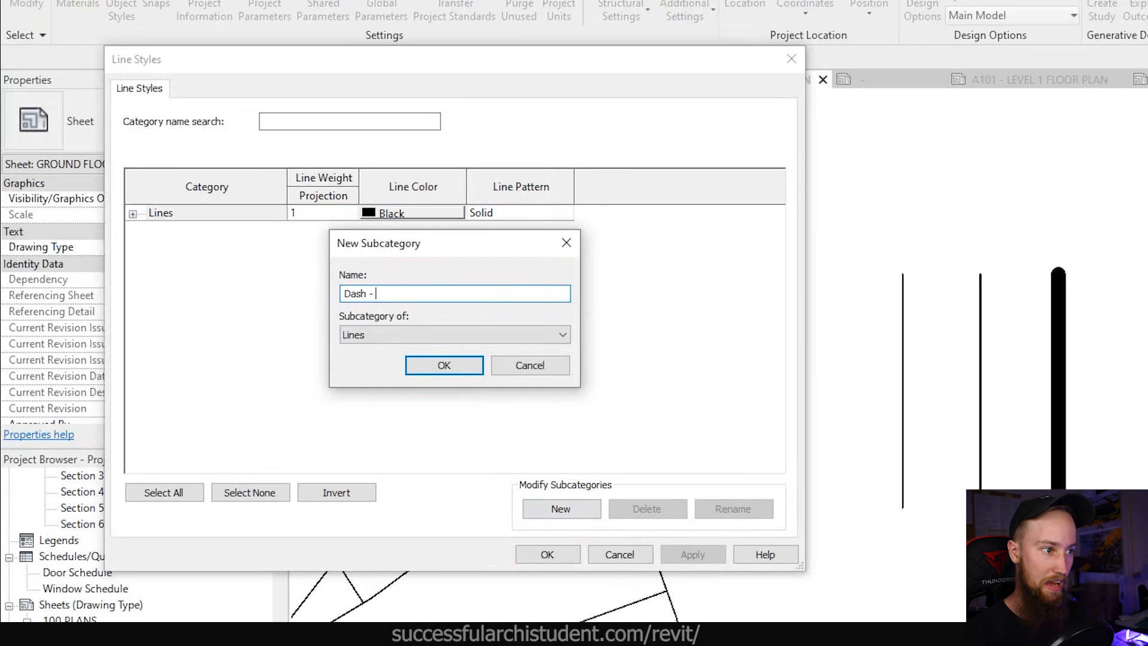
pyautogui.click(443, 364)
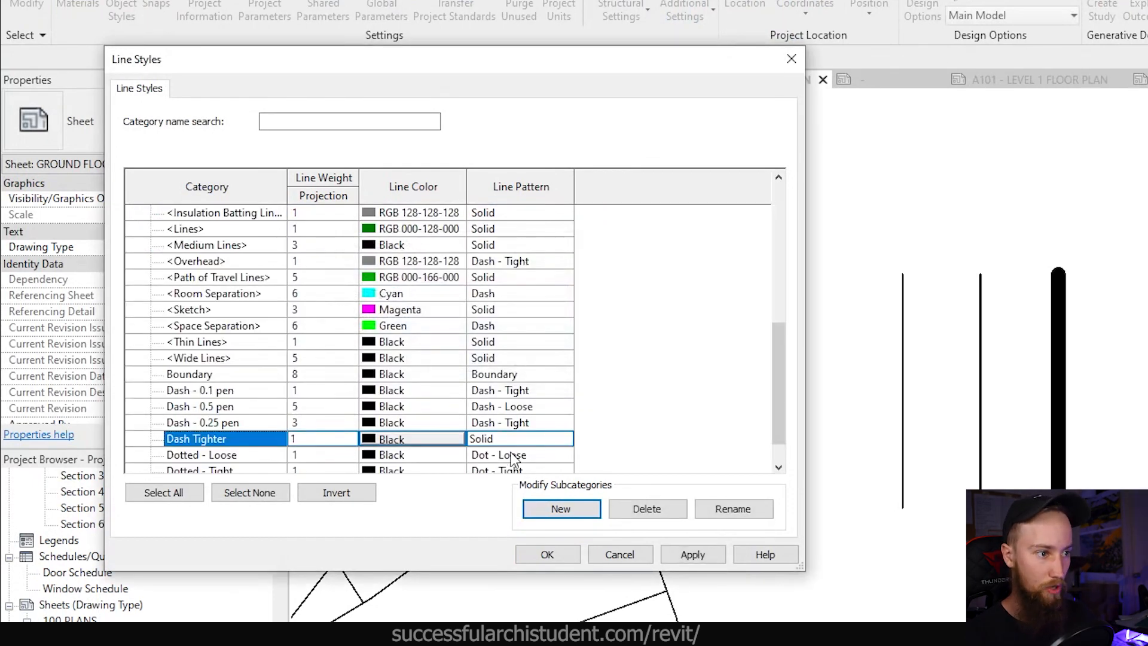
pyautogui.click(564, 438)
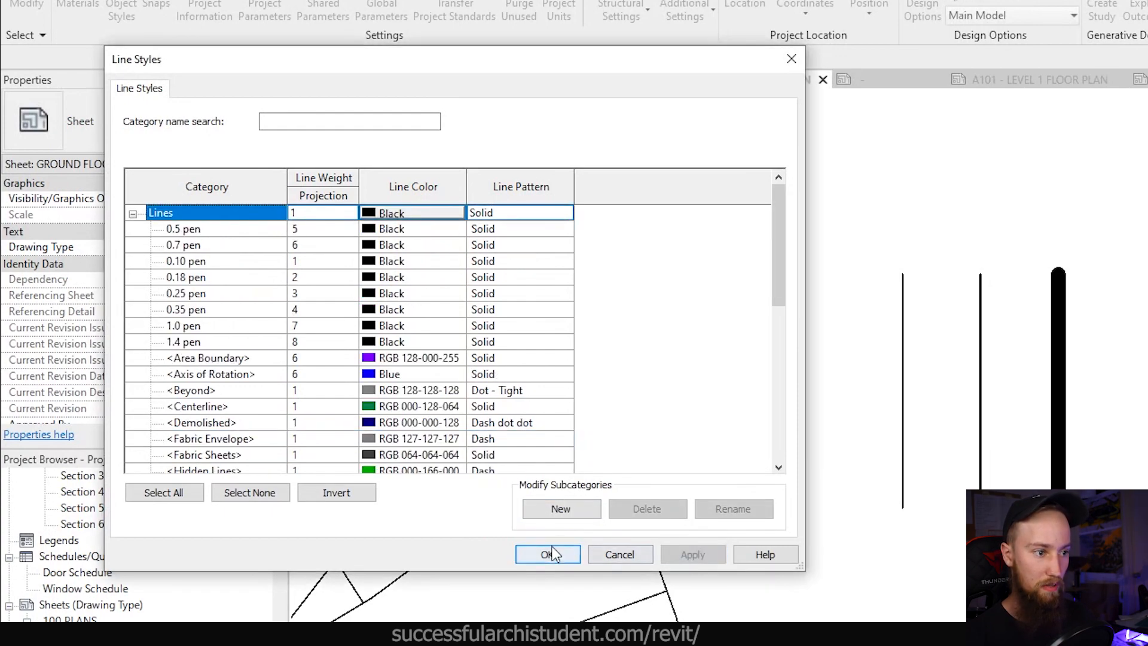
pyautogui.click(547, 554)
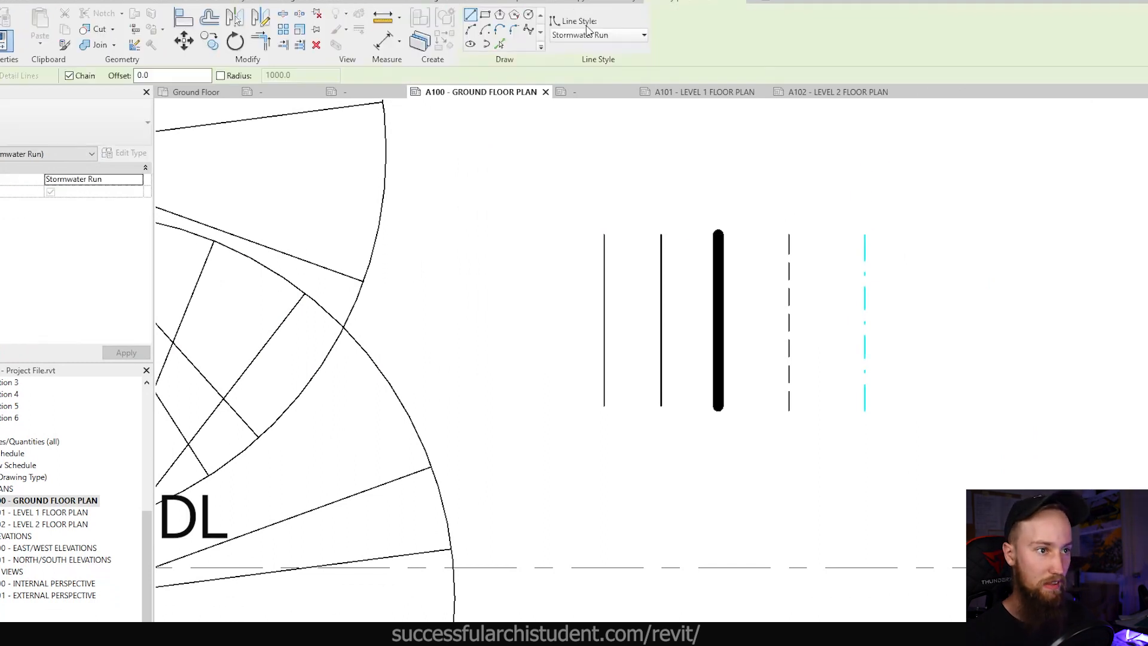
# Step: Choose Dash Tighter from the ribbon's Line Style dropdown for detail lines
pyautogui.click(643, 35)
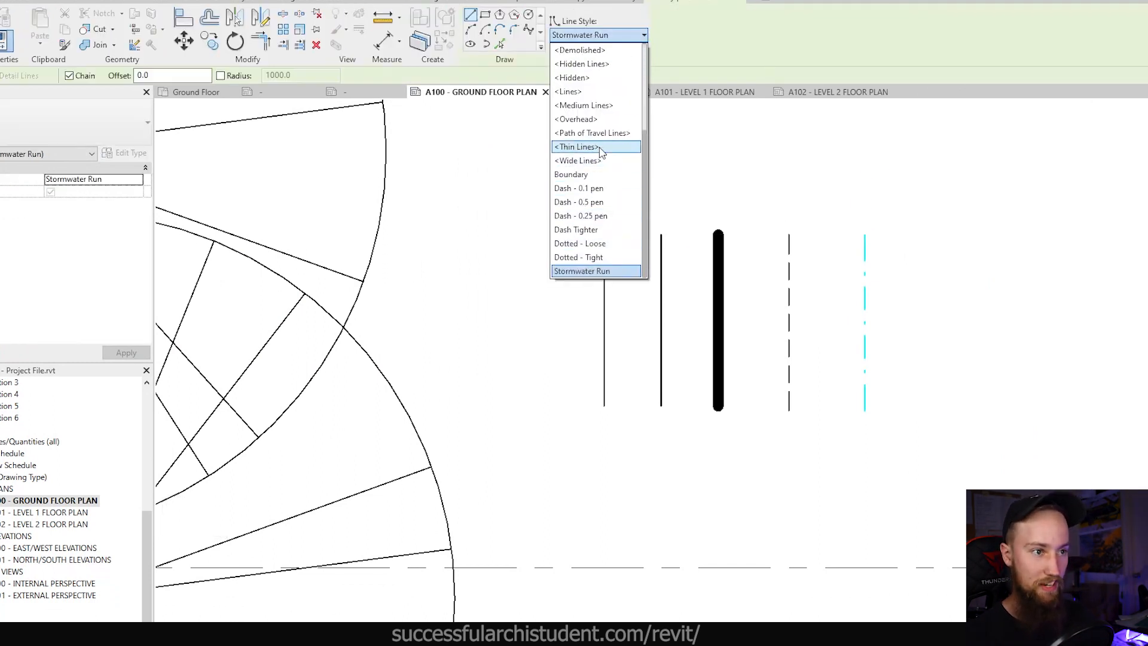
pyautogui.click(577, 229)
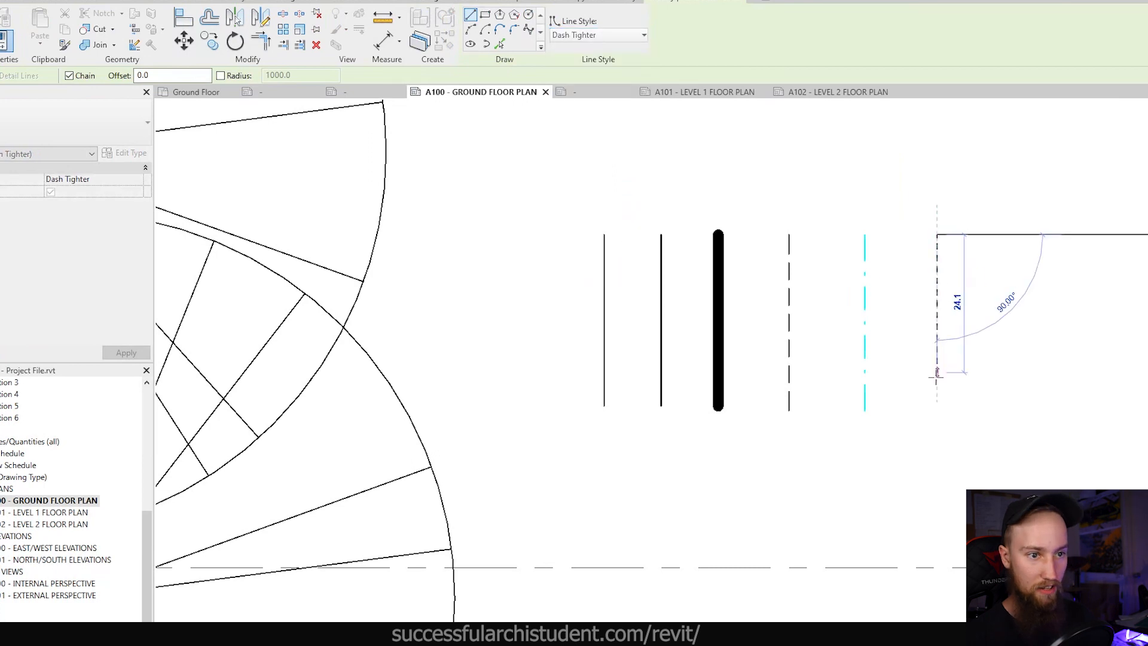